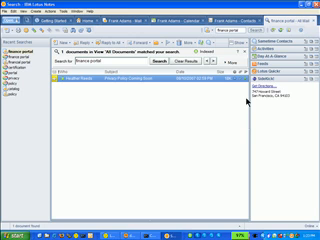
pyautogui.moveTo(249, 133)
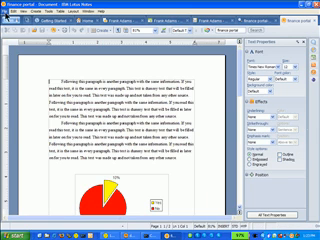
# Step: Show the File menu commands for the open Finance portal document
pyautogui.click(8, 17)
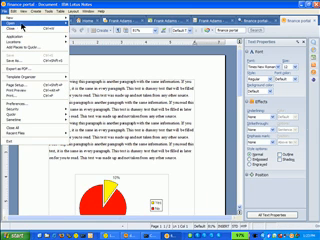